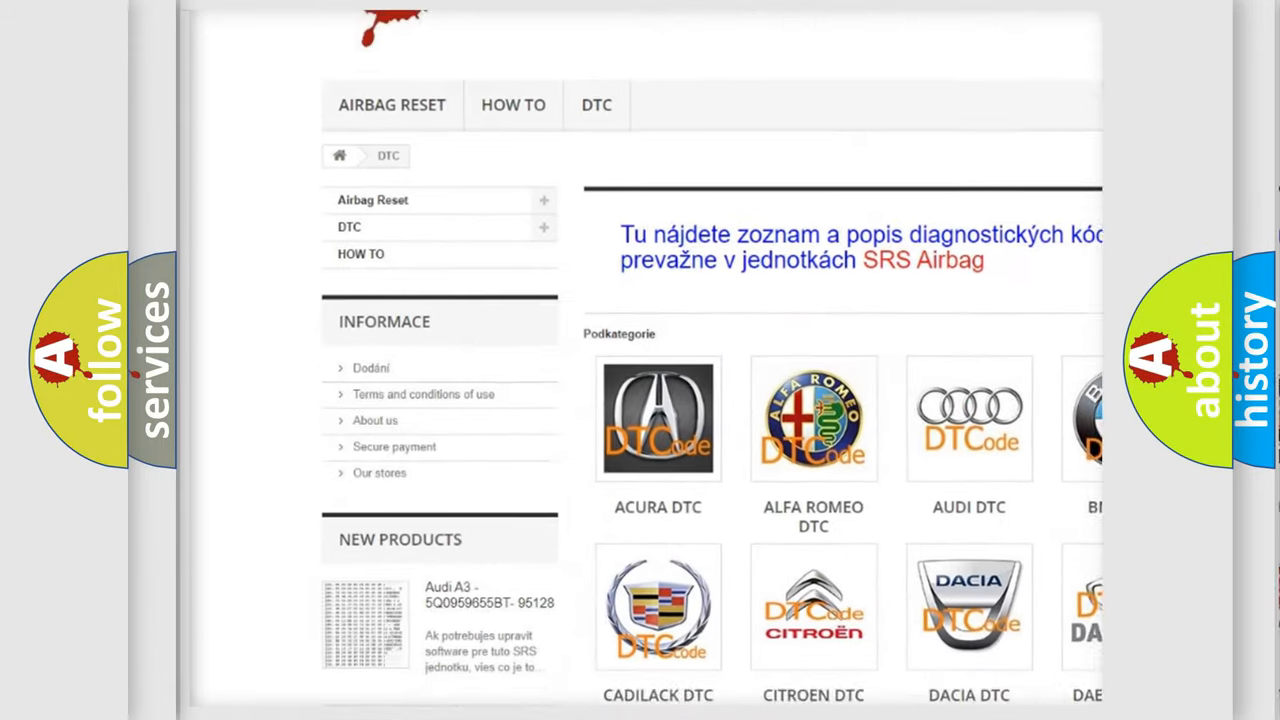
scroll("down", 3)
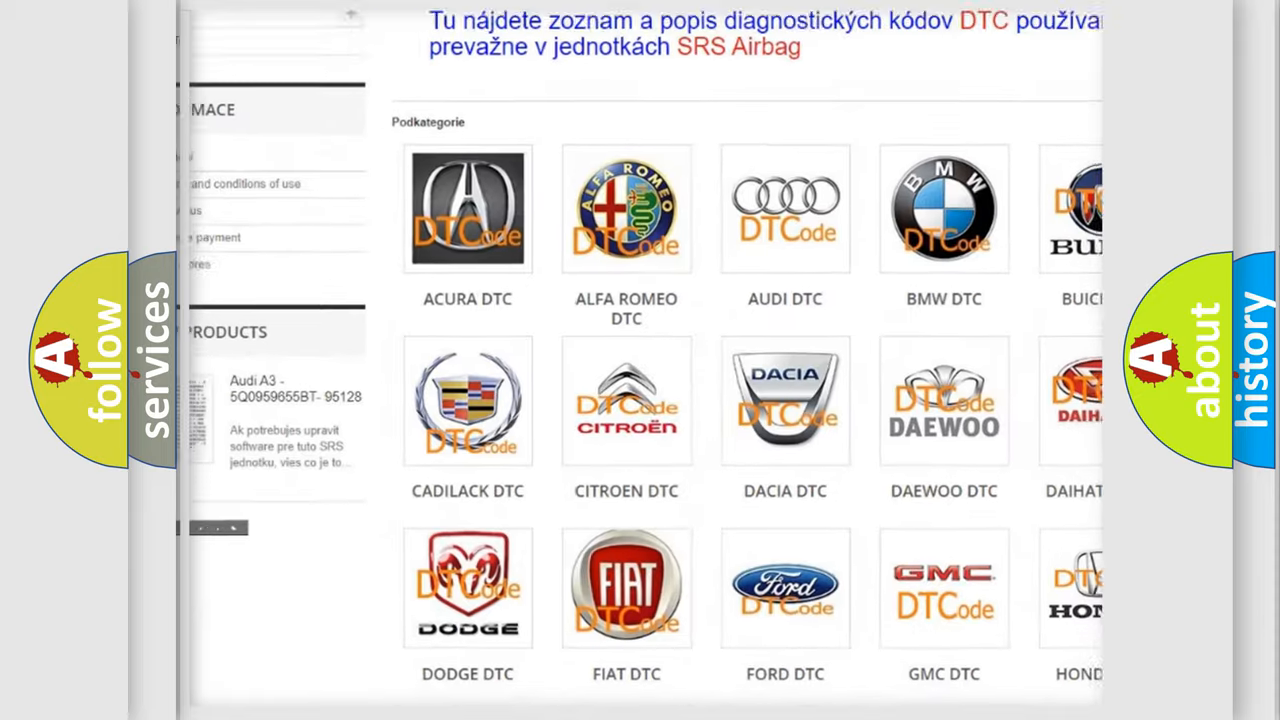
scroll("down", 3)
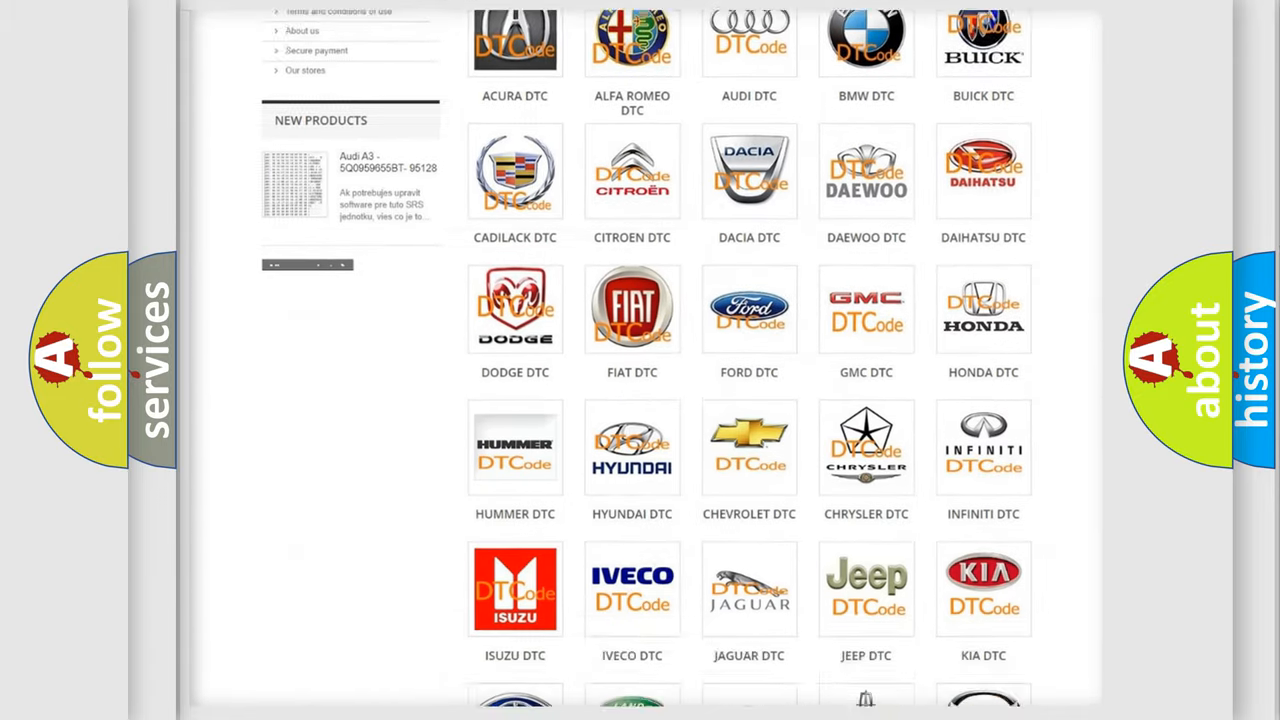
scroll("down", 3)
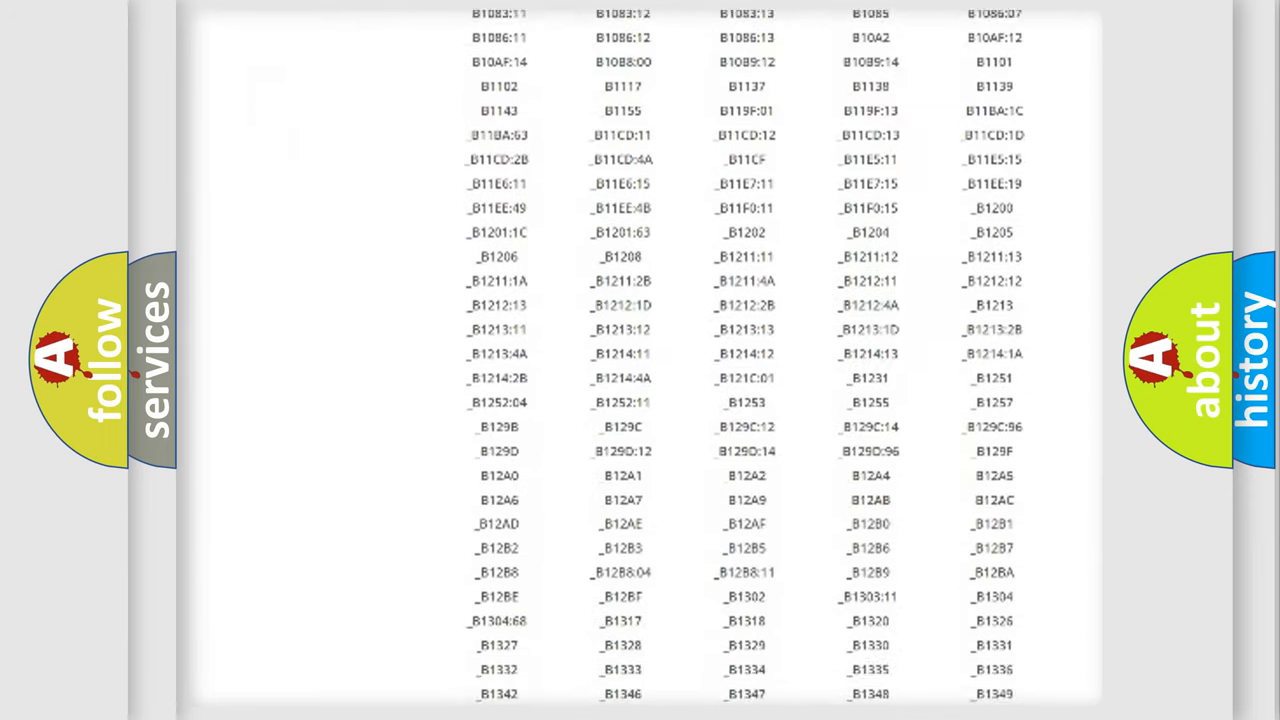
scroll("down", 3)
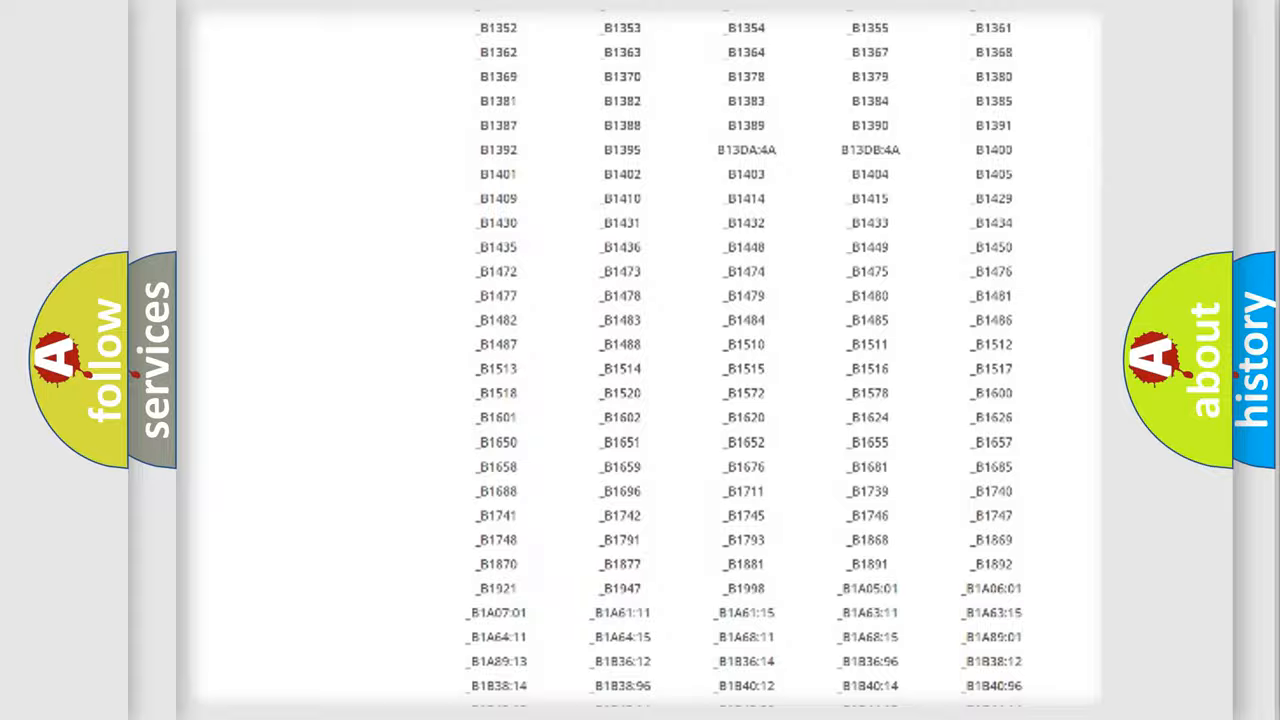